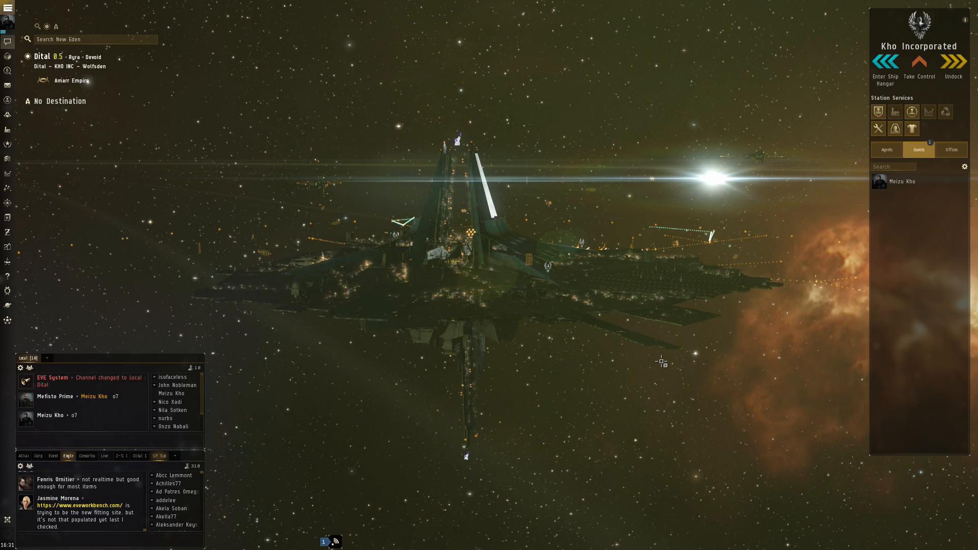
{"action": "mouse_move", "coordinate": [654, 378]}
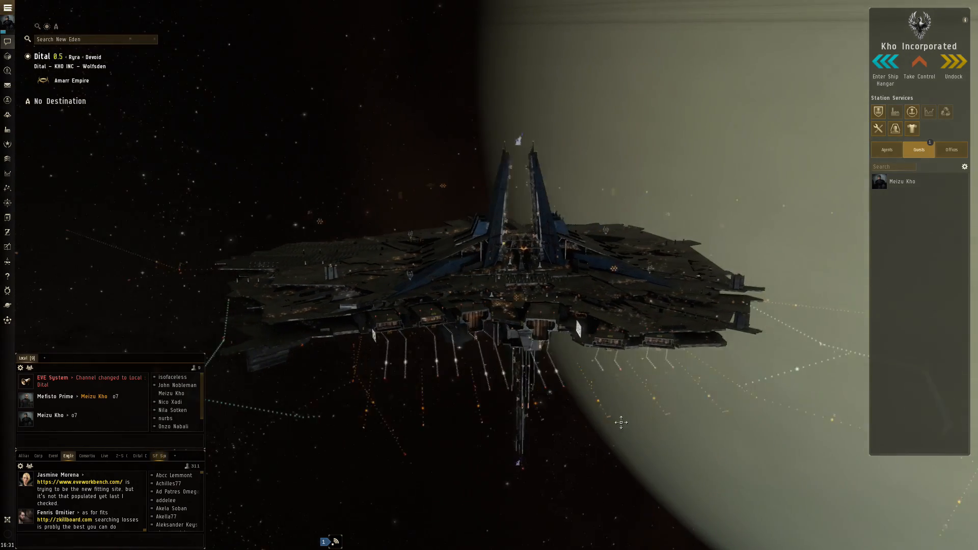
Undock the ship from the Wolfsden Astrahus into space.
{"action": "left_click", "coordinate": [953, 66]}
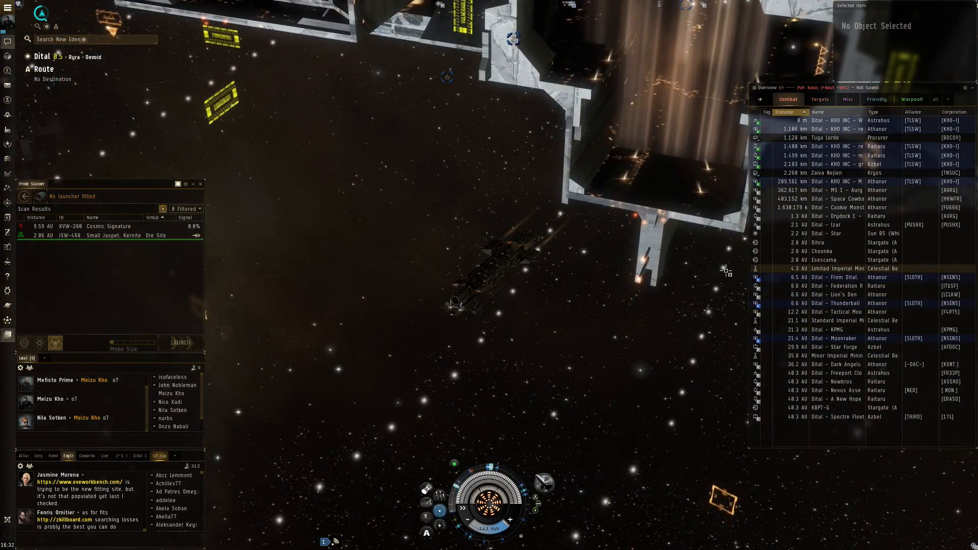
Show the star map around Dital and the Ryra constellation.
{"action": "left_click", "coordinate": [835, 407]}
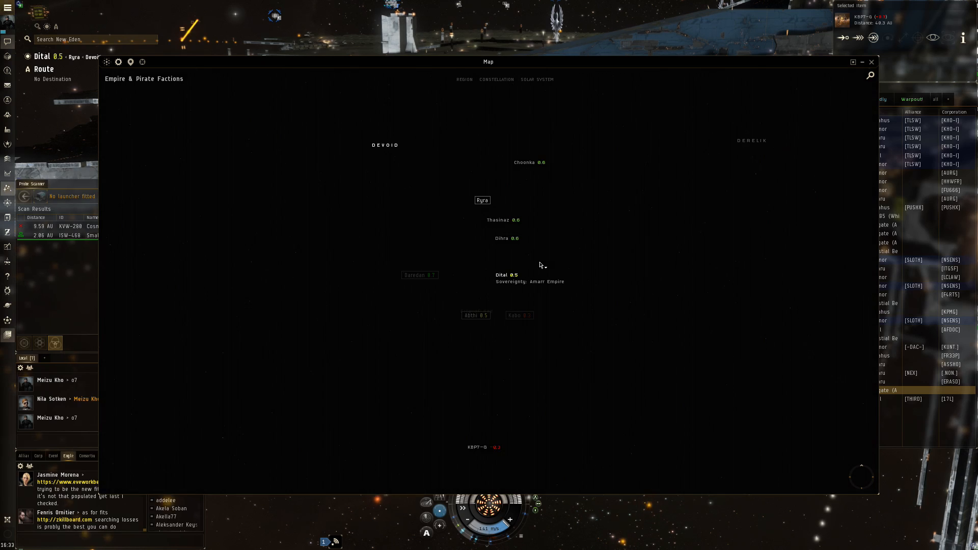
Enable stargate connection lines in the map's display filters.
{"action": "left_click", "coordinate": [118, 63]}
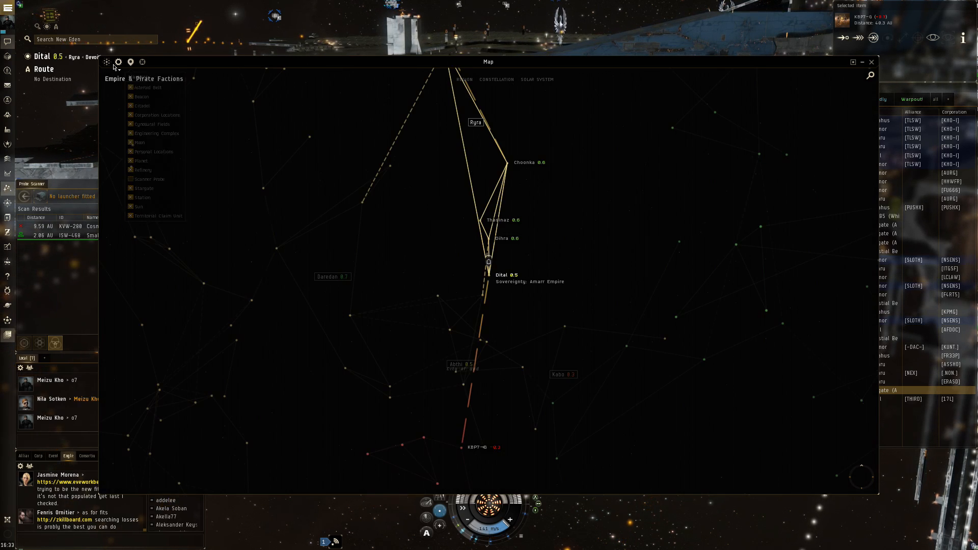
{"action": "left_click", "coordinate": [118, 62]}
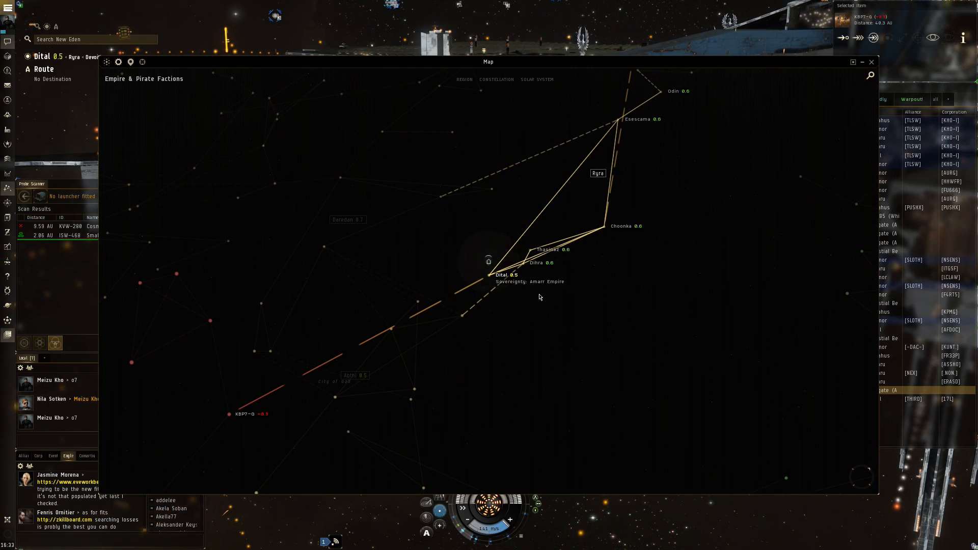
{"action": "mouse_move", "coordinate": [528, 317]}
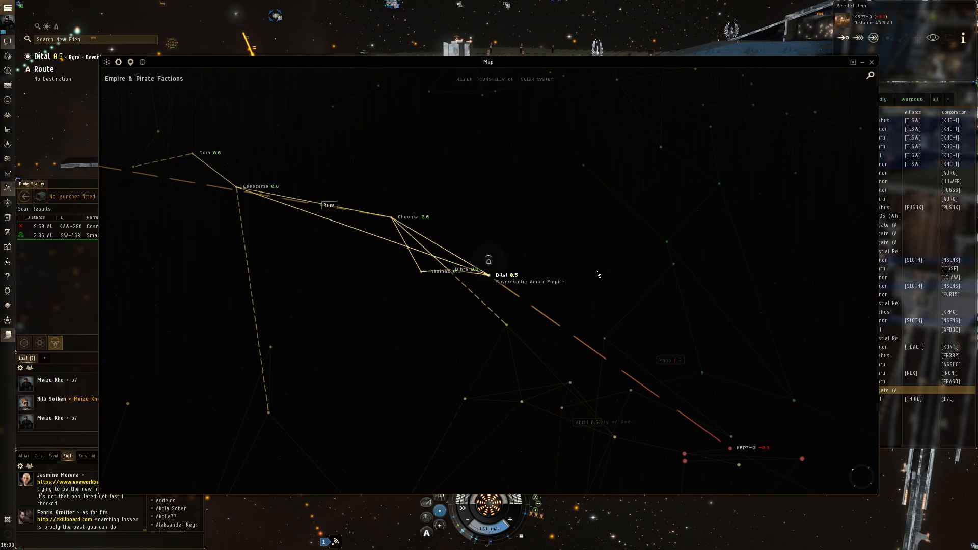
{"action": "mouse_move", "coordinate": [612, 279]}
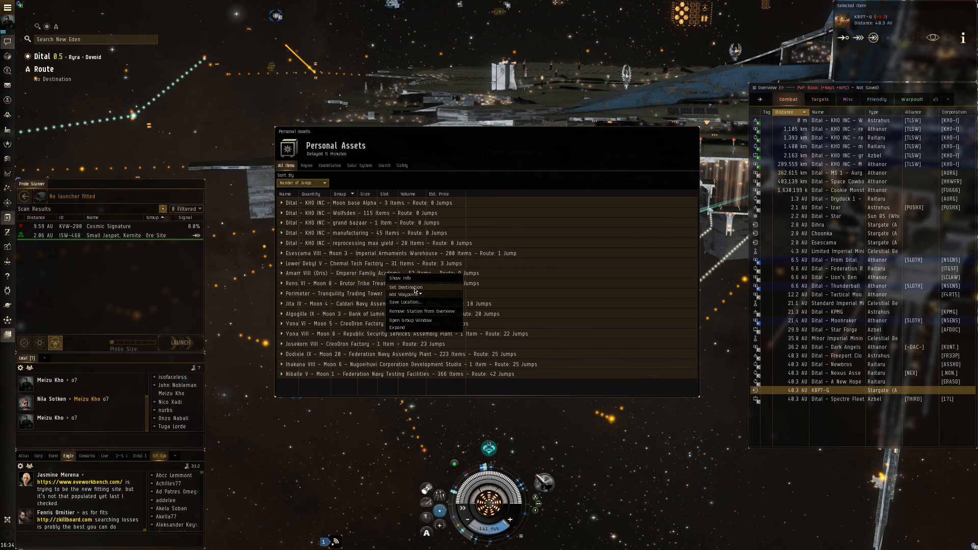
Set the Amarr station holding assets as destination, plotting a 9-jump route.
{"action": "left_click", "coordinate": [405, 287]}
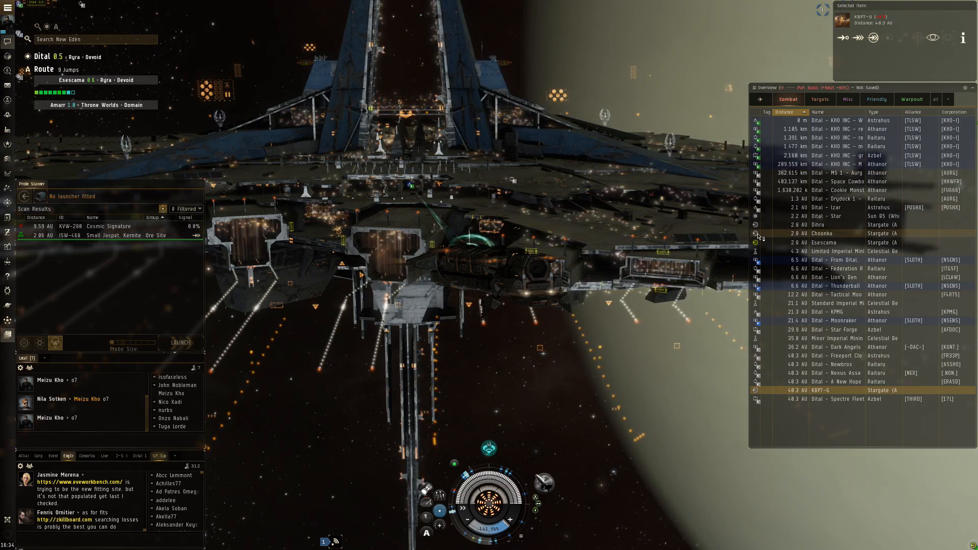
Warp to Moon base Alpha Athanor and dock at it.
{"action": "left_click", "coordinate": [835, 164]}
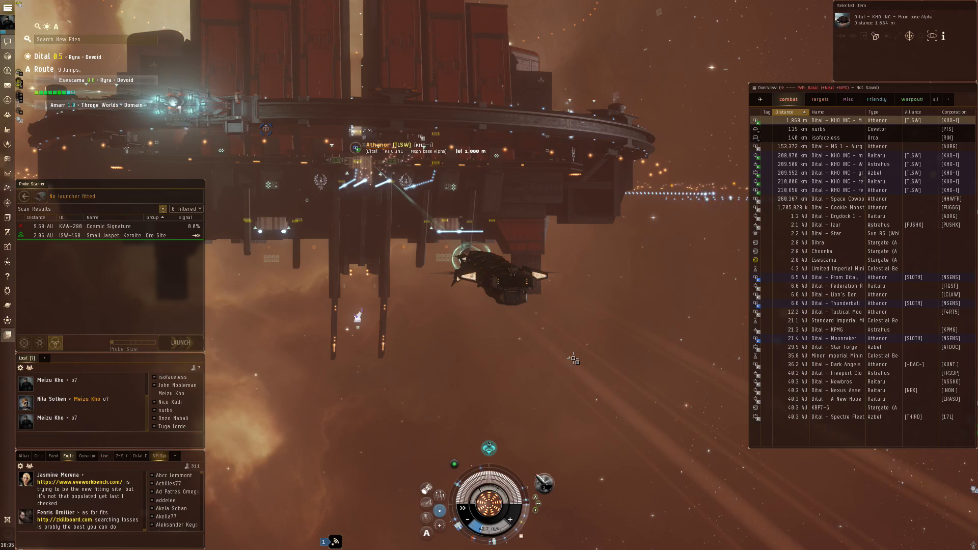
{"action": "left_click", "coordinate": [863, 36]}
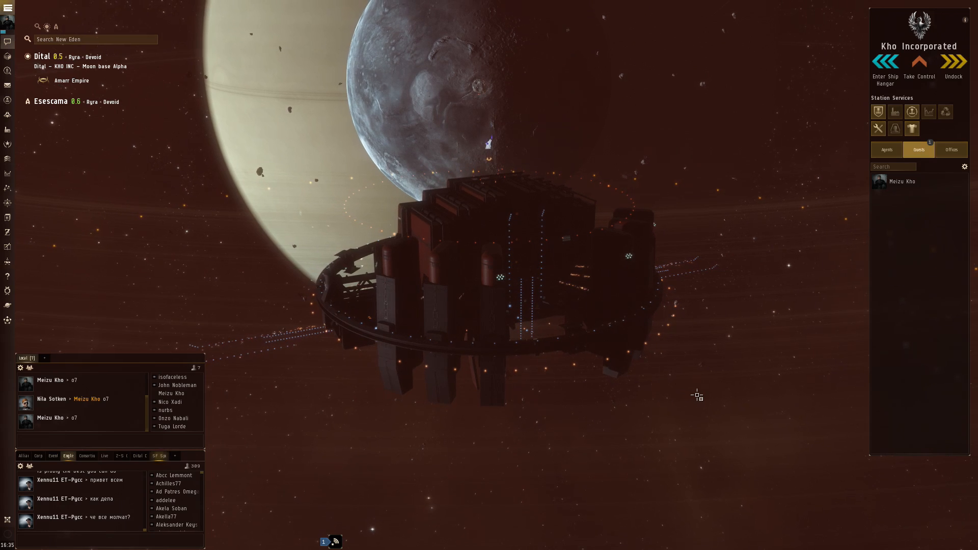
{"action": "mouse_move", "coordinate": [757, 94]}
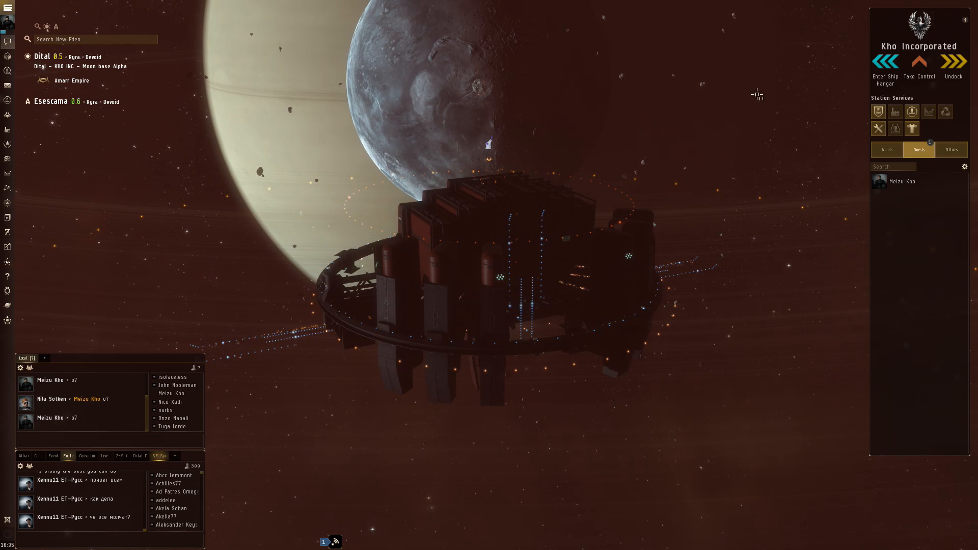
{"action": "mouse_move", "coordinate": [735, 290]}
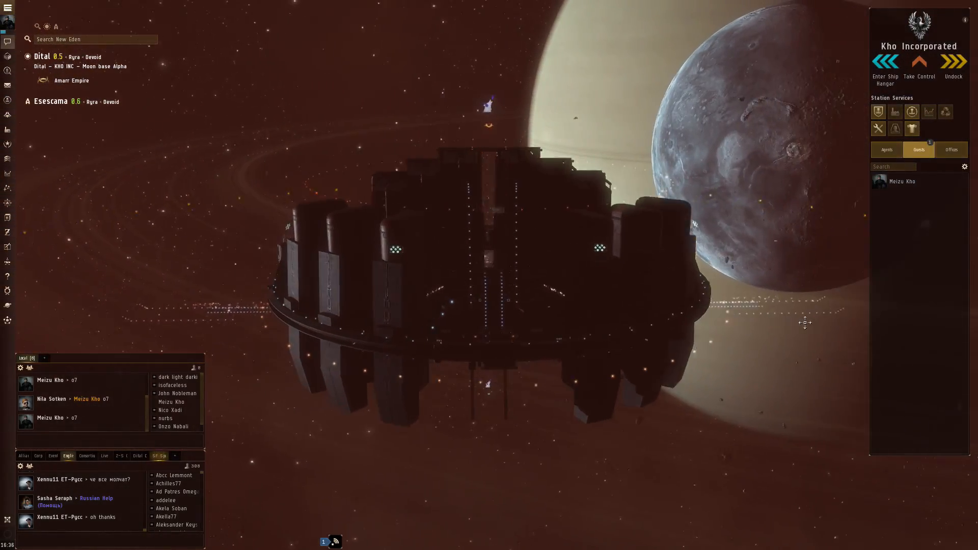
Undock from Moon base Alpha, keeping the Amarr route plotted.
{"action": "left_click", "coordinate": [953, 62]}
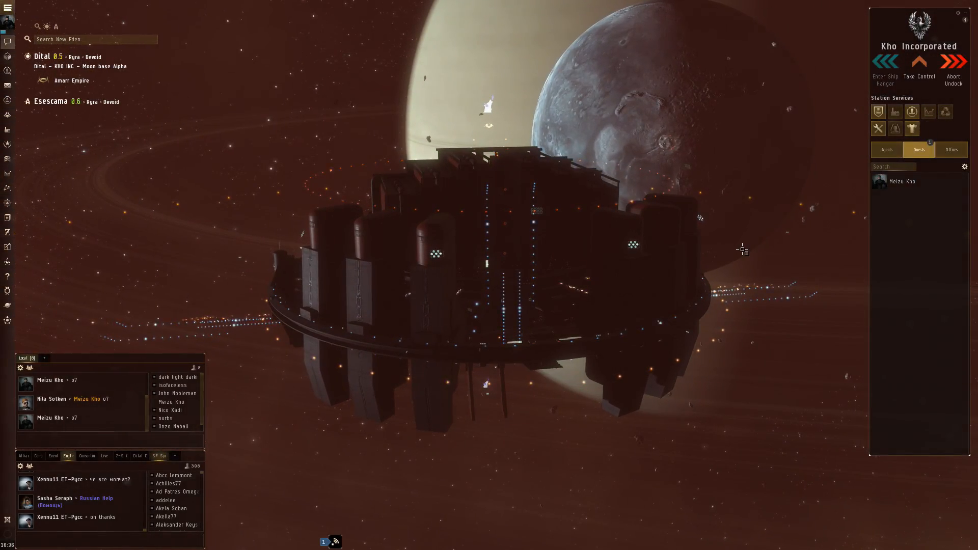
{"action": "left_click", "coordinate": [953, 72]}
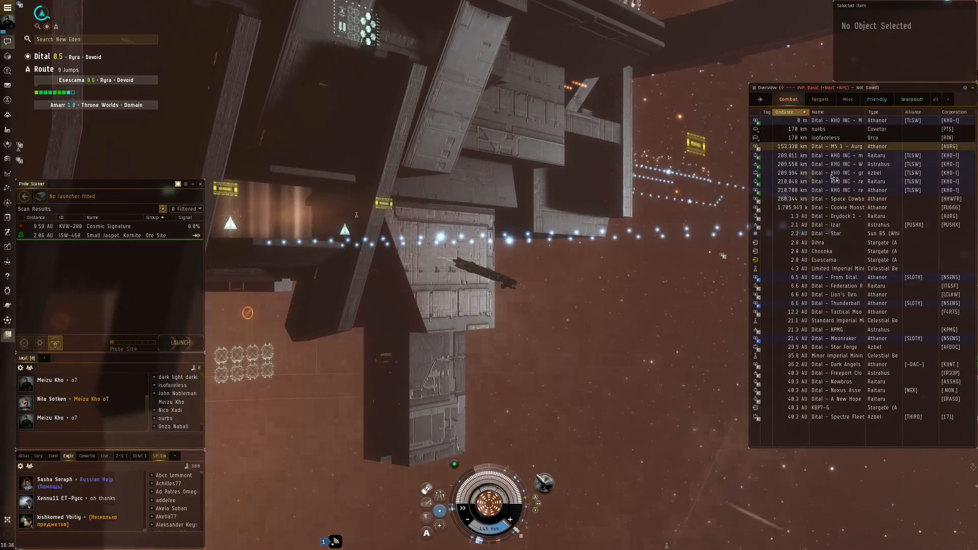
Warp to the KHO INC reprocessing max yield Athanor and dock there.
{"action": "left_click", "coordinate": [835, 155]}
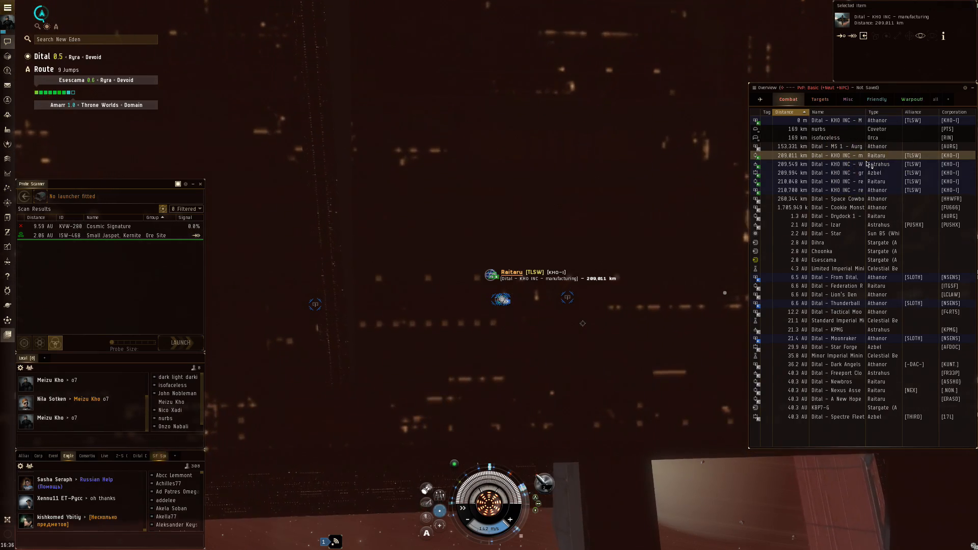
{"action": "left_click", "coordinate": [842, 191]}
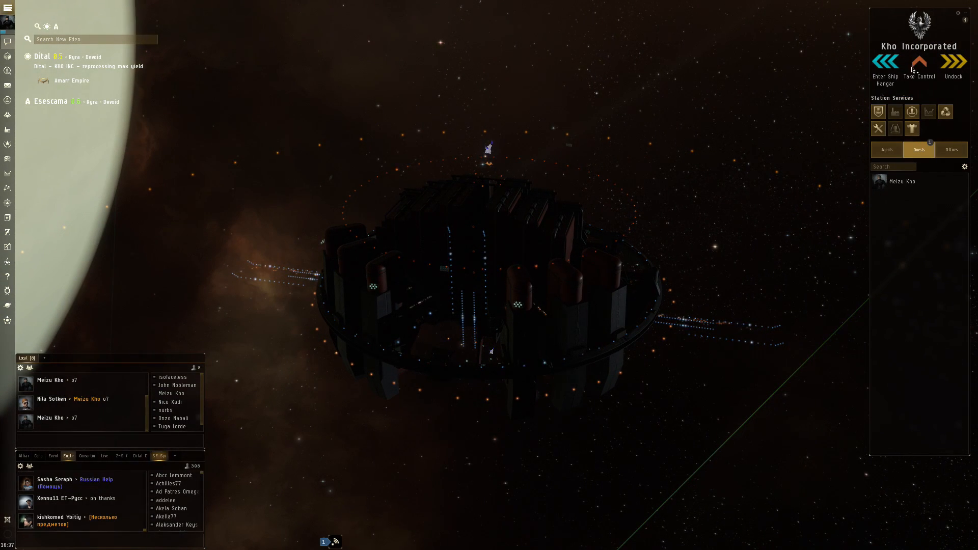
Take control of the reprocessing Athanor, review its fitting, and dismiss the Fitting window.
{"action": "left_click", "coordinate": [918, 65]}
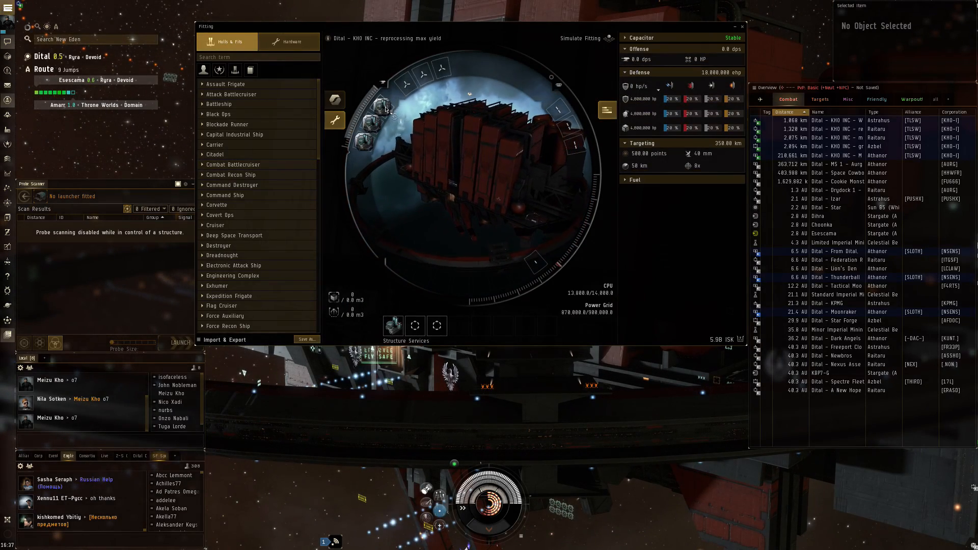
{"action": "mouse_move", "coordinate": [387, 109]}
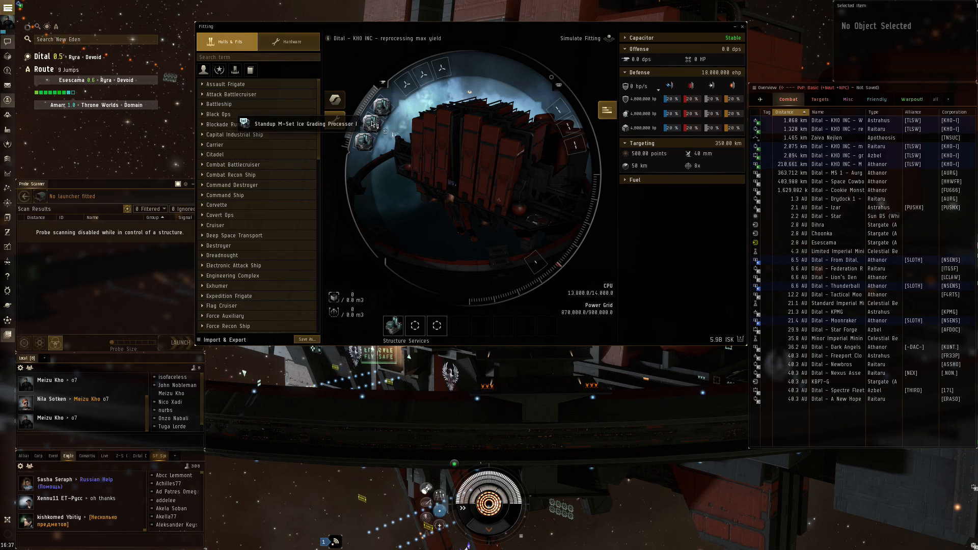
{"action": "mouse_move", "coordinate": [363, 145]}
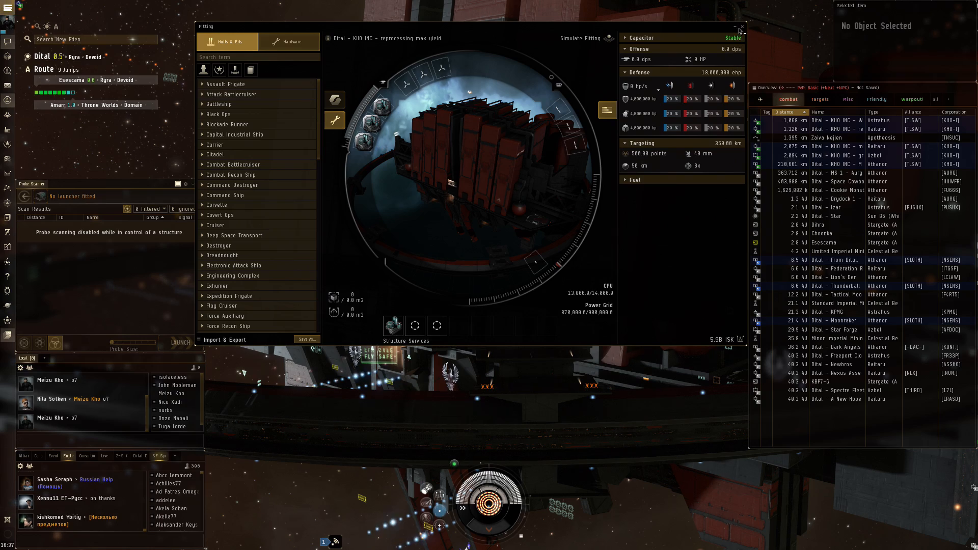
{"action": "left_click", "coordinate": [740, 27]}
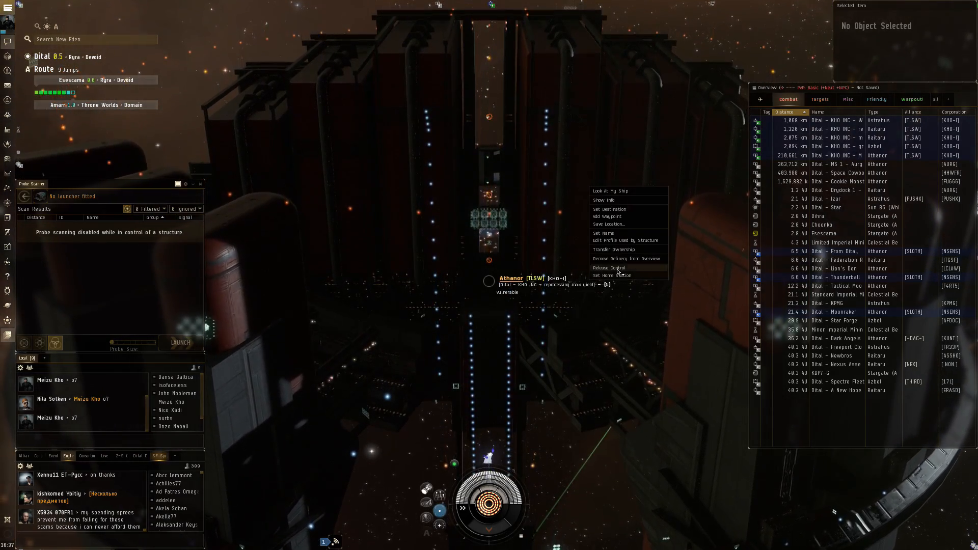
Release control of the reprocessing Athanor and undock the ship.
{"action": "left_click", "coordinate": [608, 267]}
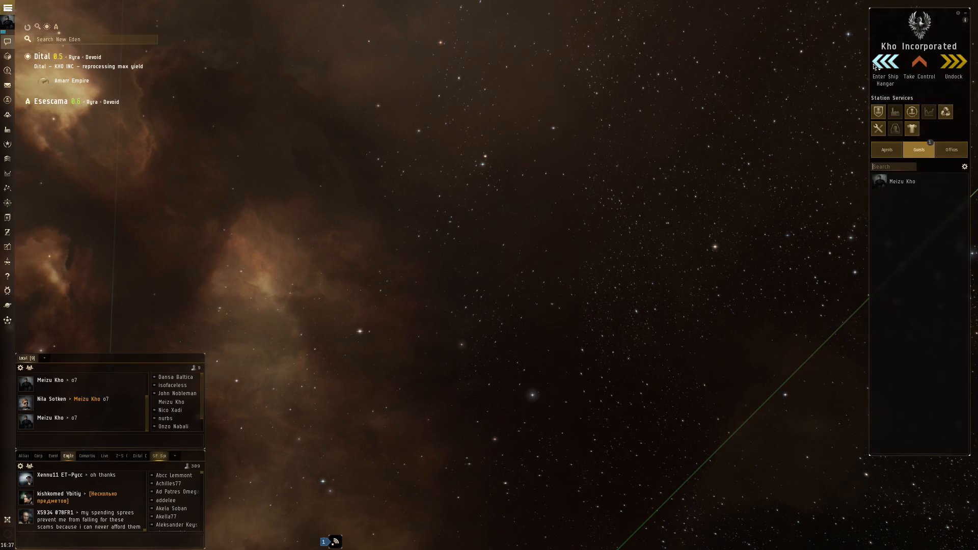
{"action": "left_click", "coordinate": [953, 62]}
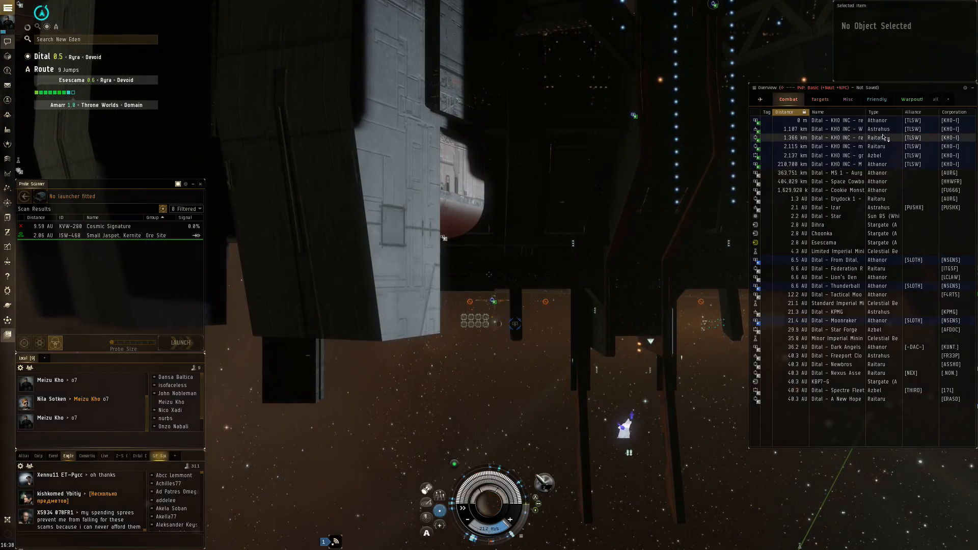
{"action": "left_click", "coordinate": [835, 137]}
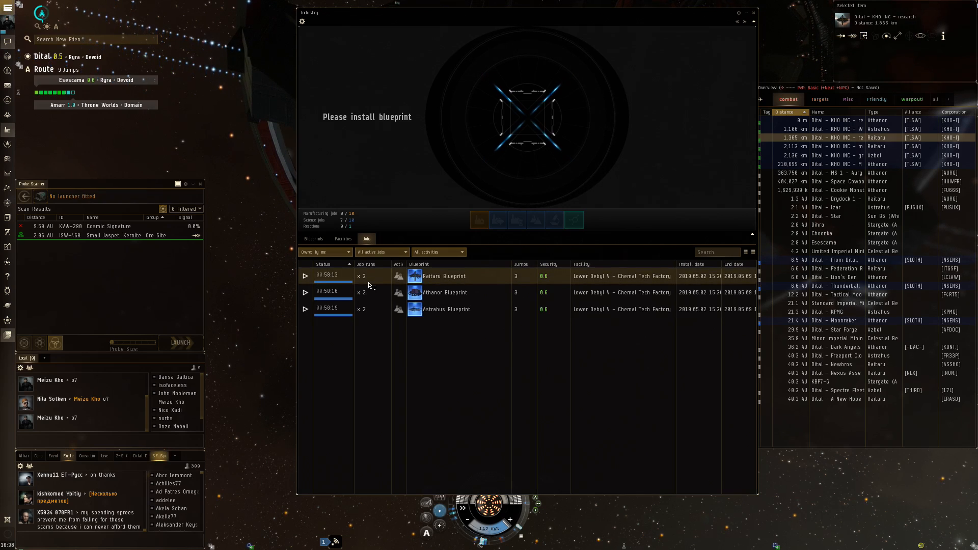
{"action": "left_click", "coordinate": [324, 251]}
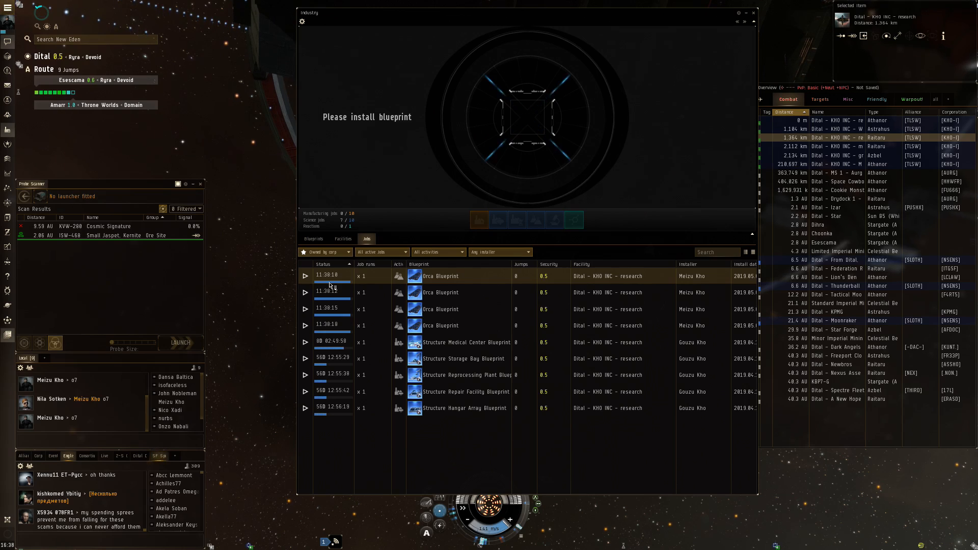
{"action": "left_click", "coordinate": [324, 252]}
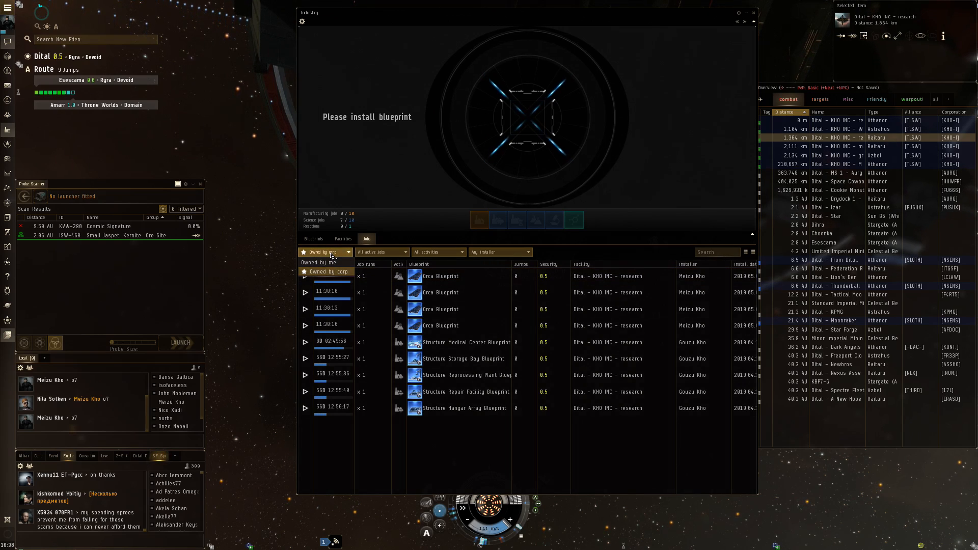
{"action": "left_click", "coordinate": [318, 262]}
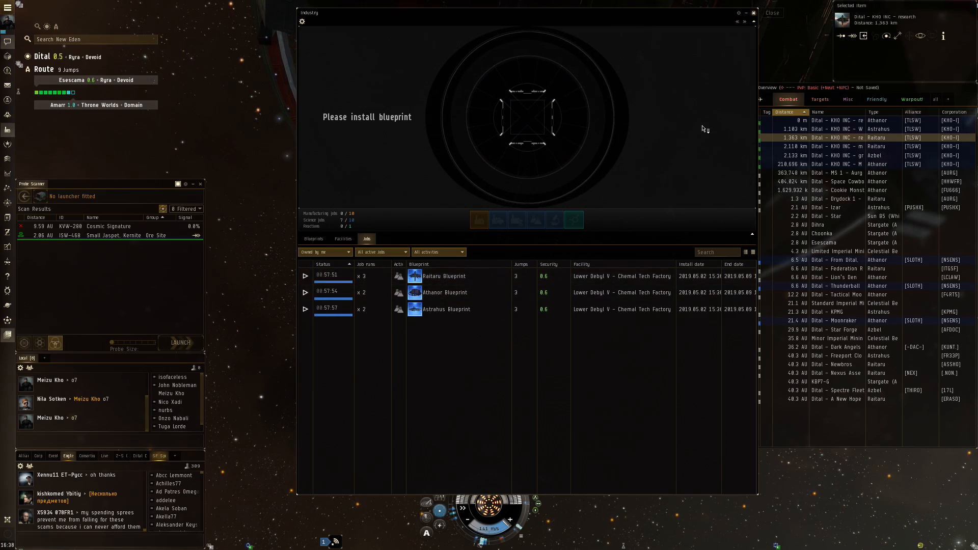
{"action": "left_click", "coordinate": [771, 13]}
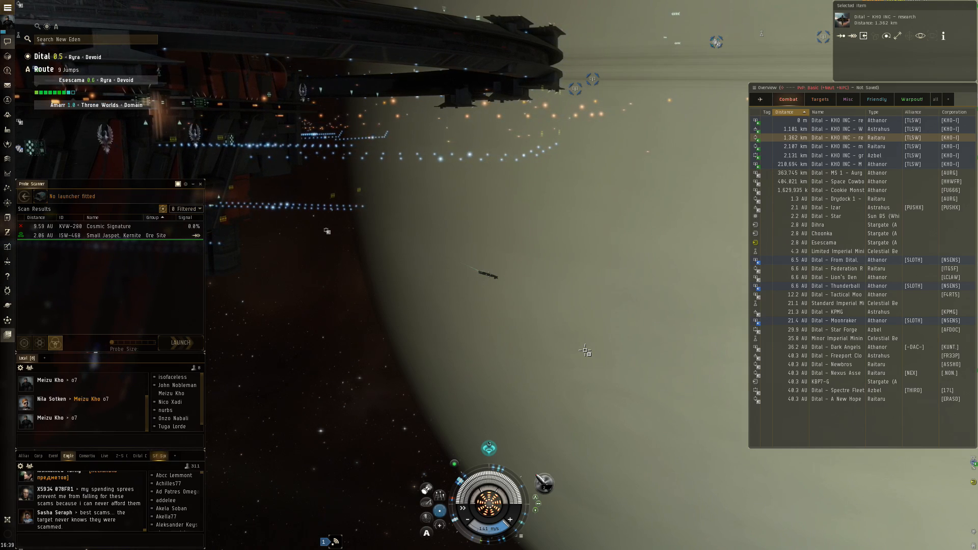
{"action": "left_click", "coordinate": [8, 127]}
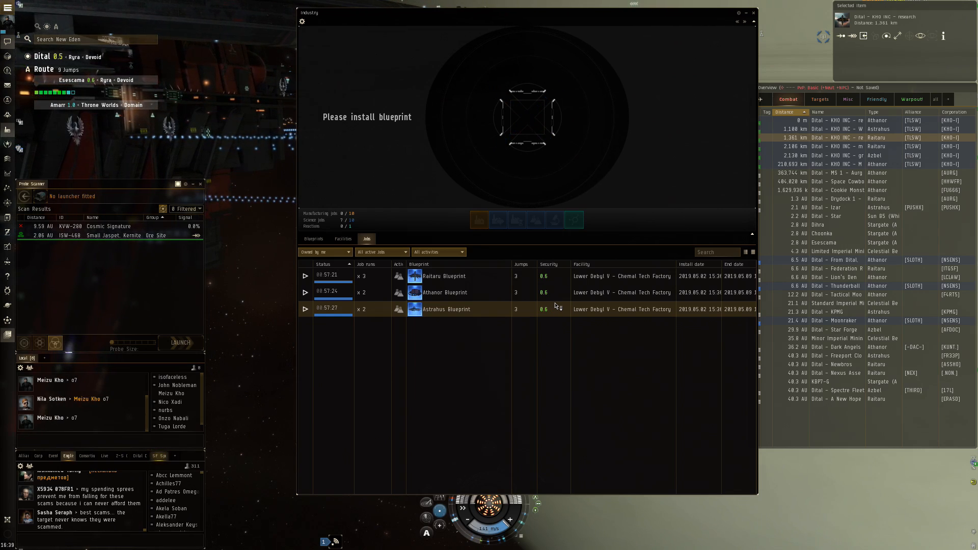
{"action": "left_click", "coordinate": [753, 12]}
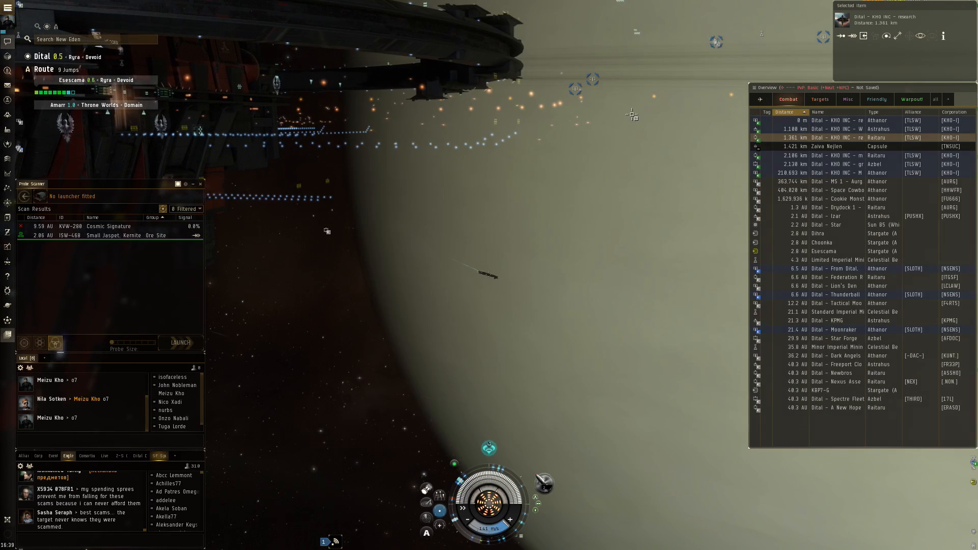
{"action": "mouse_move", "coordinate": [570, 242]}
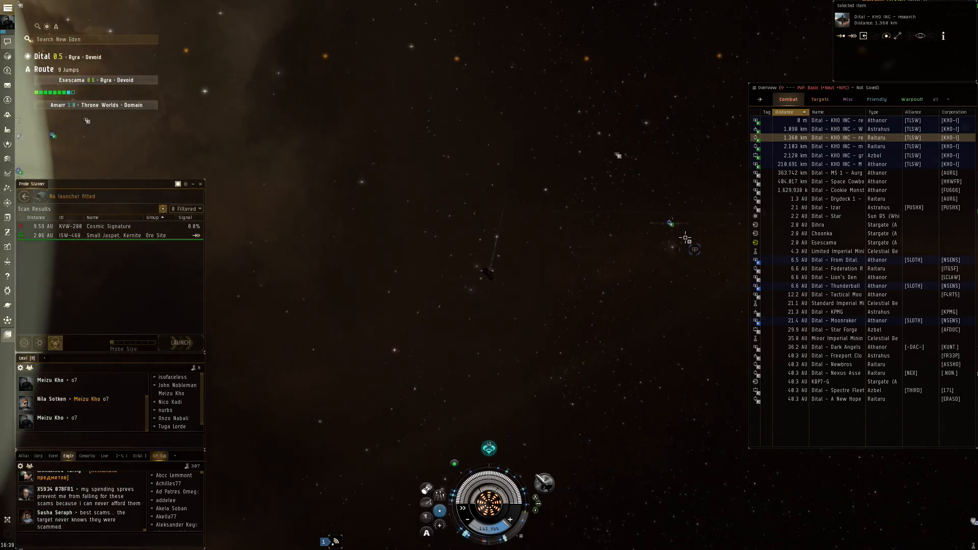
Select the KHO INC manufacturing Raitaru and approach it to about 2 km.
{"action": "left_click", "coordinate": [835, 145]}
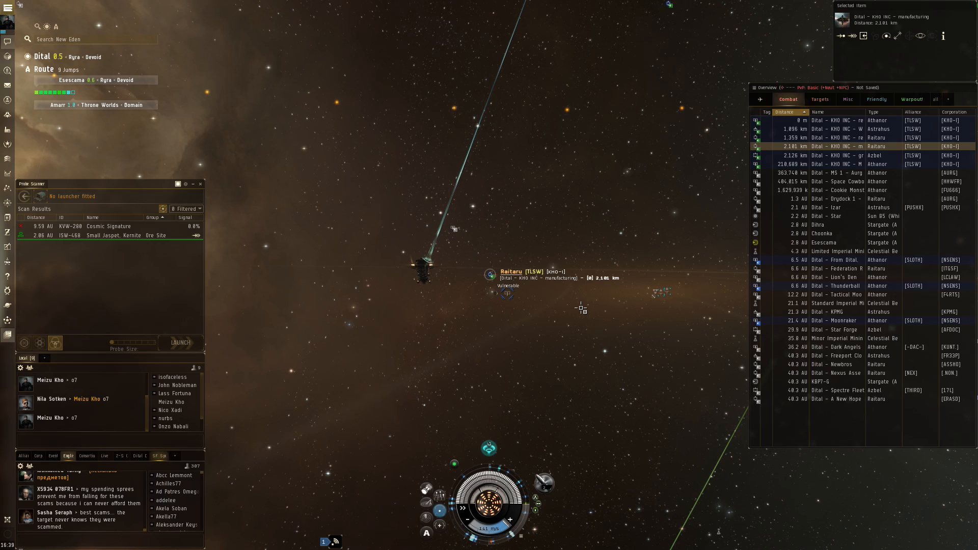
{"action": "mouse_move", "coordinate": [568, 306]}
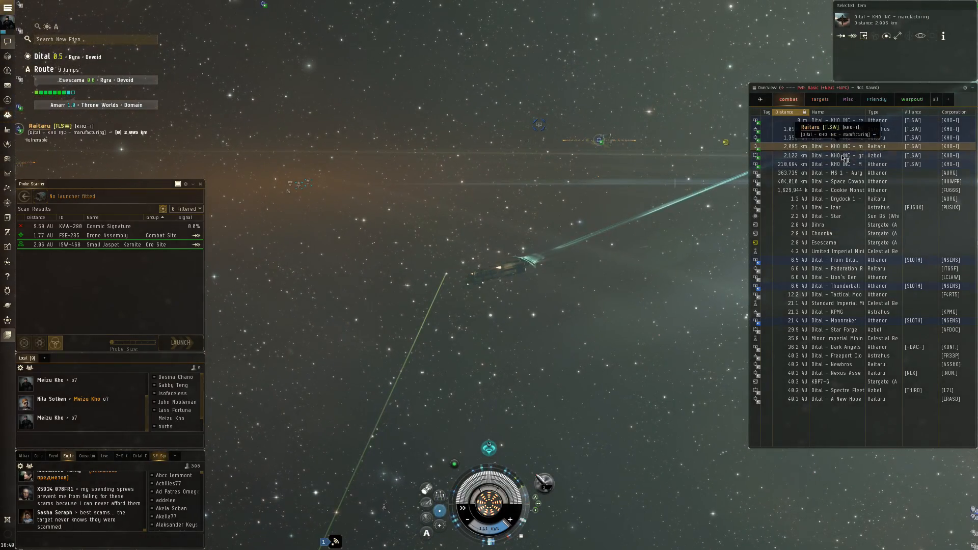
Select the Dital - KHO INC - grand bazaar Azbel in the Overview, then the Wolfsden structure.
{"action": "left_click", "coordinate": [835, 155]}
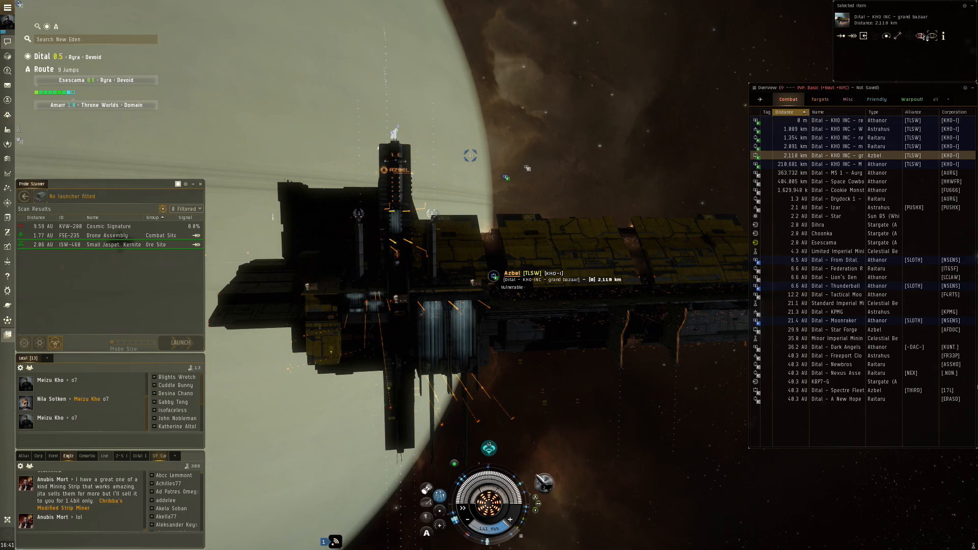
{"action": "mouse_move", "coordinate": [921, 36]}
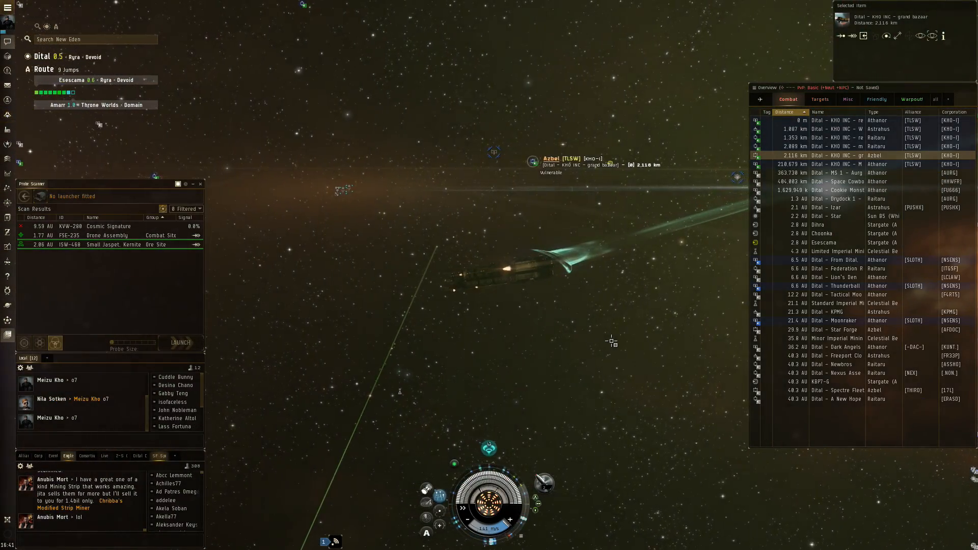
{"action": "mouse_move", "coordinate": [440, 515]}
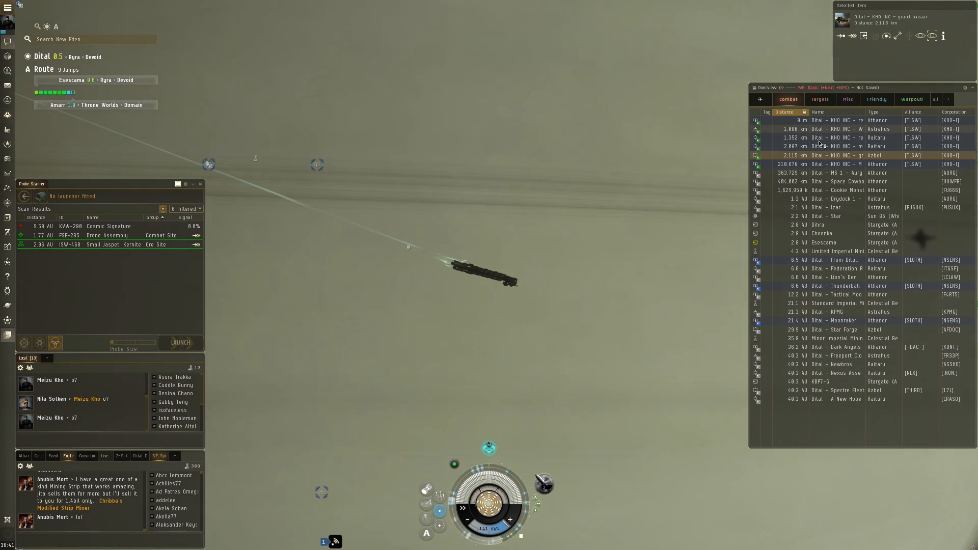
{"action": "left_click", "coordinate": [835, 129]}
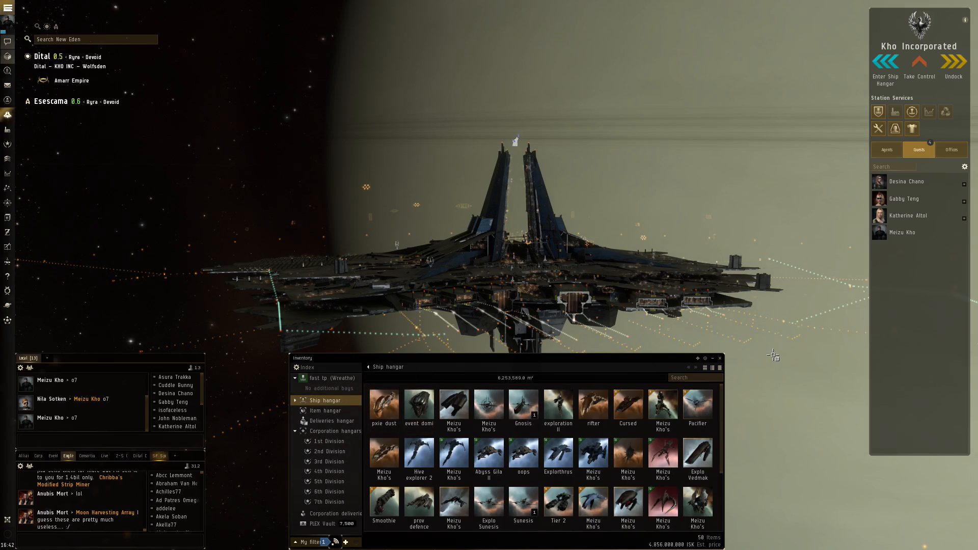
Close the Ship hangar inventory window, leaving the Kho Incorporated station view.
{"action": "left_click", "coordinate": [720, 358]}
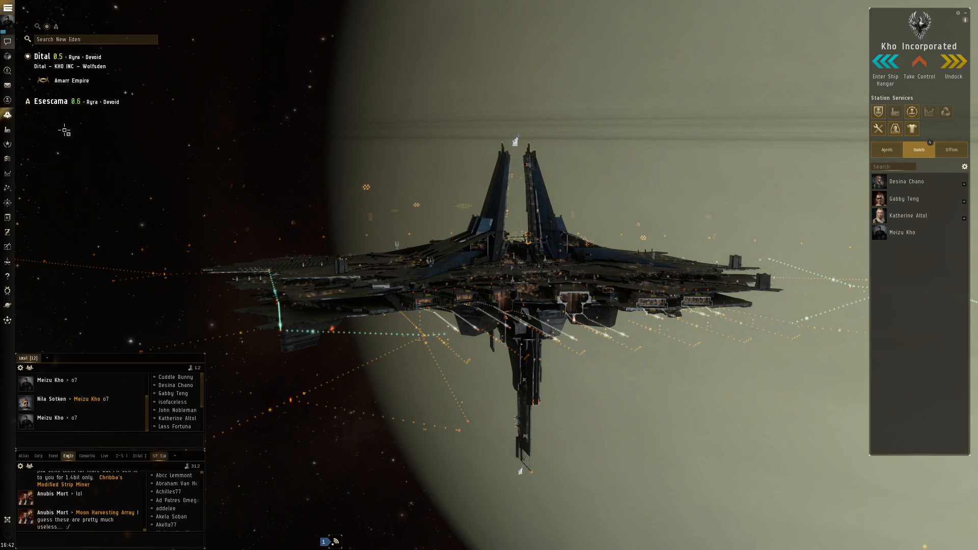
{"action": "mouse_move", "coordinate": [8, 129]}
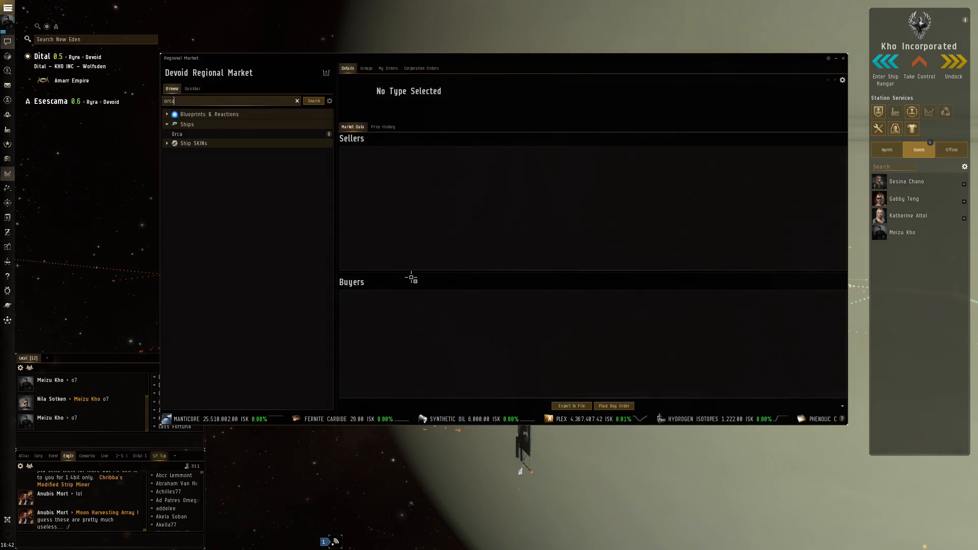
Show the Orca's info from the market results and scroll its attributes: capacity, fleet hangar, maintenance bay, ore hold.
{"action": "left_click", "coordinate": [176, 134]}
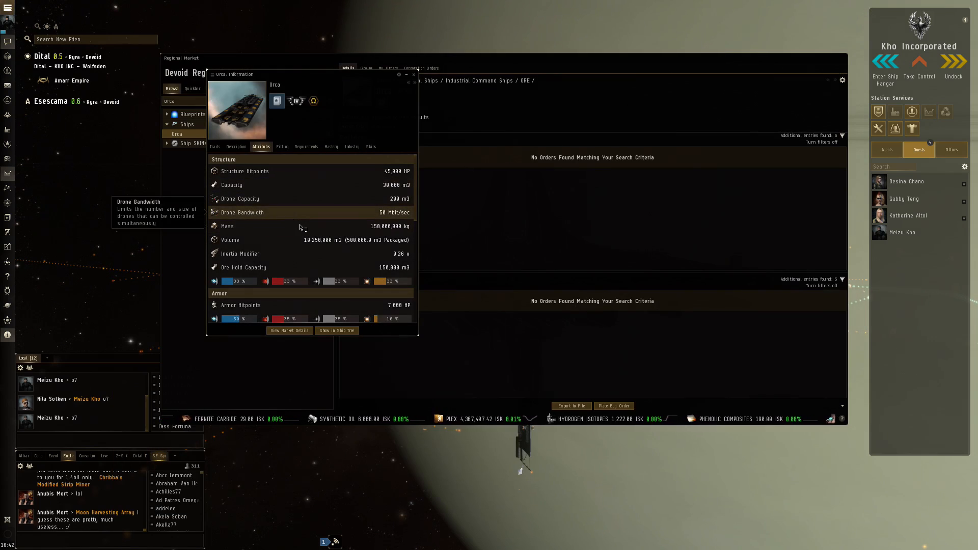
{"action": "mouse_move", "coordinate": [329, 226]}
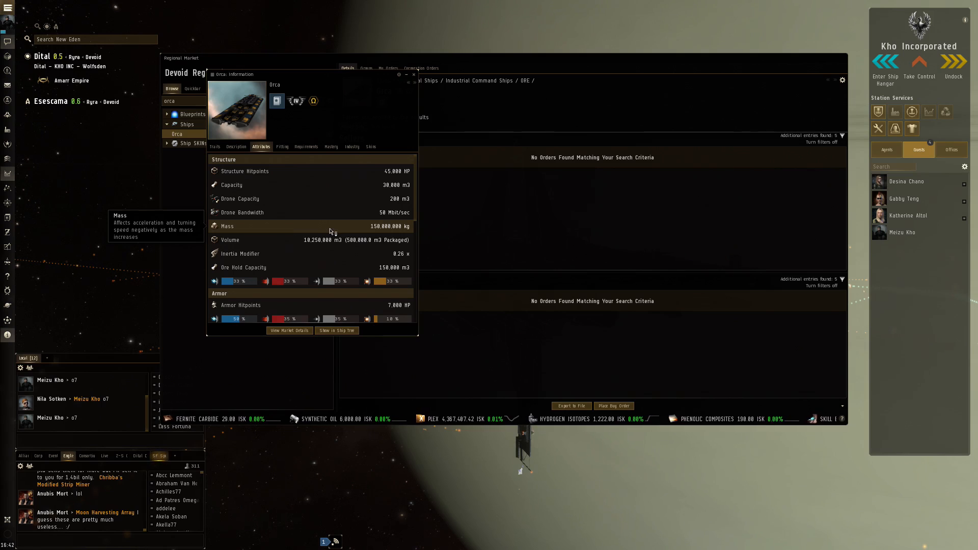
{"action": "scroll", "scroll_direction": "down", "scroll_amount": 3}
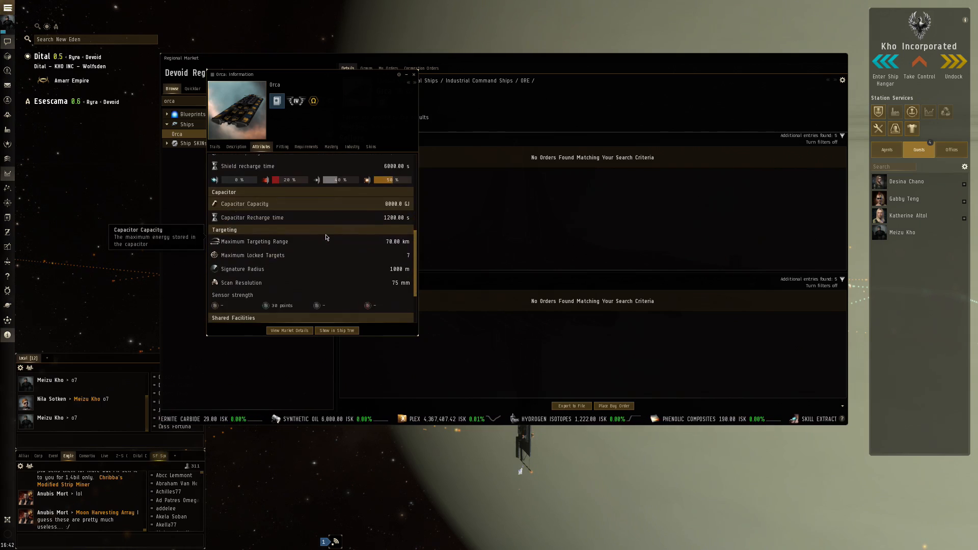
{"action": "scroll", "scroll_direction": "down", "scroll_amount": 3}
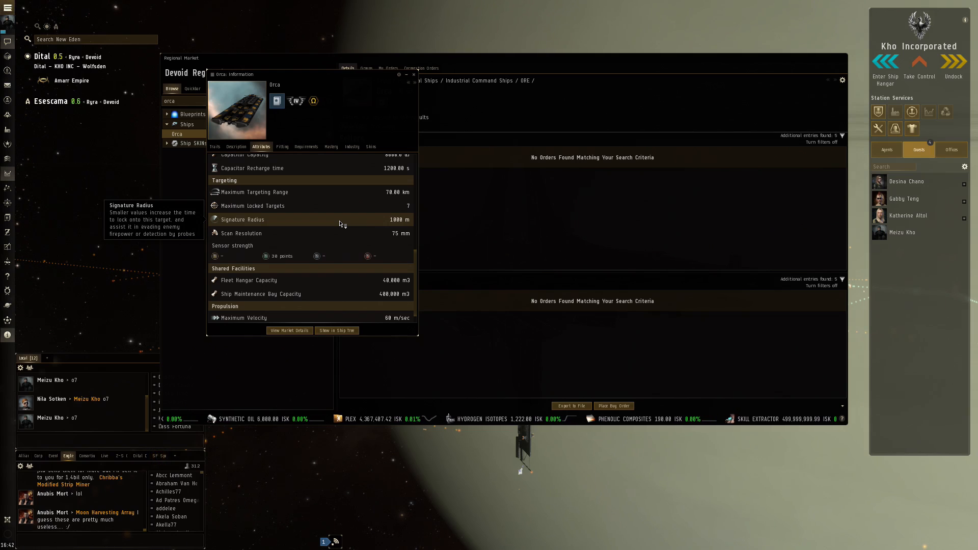
{"action": "mouse_move", "coordinate": [343, 233]}
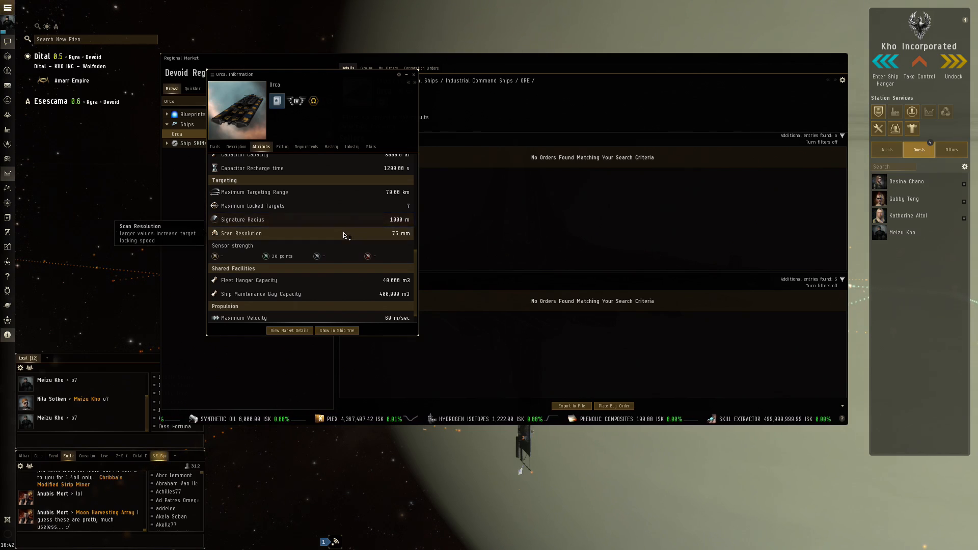
{"action": "scroll", "scroll_direction": "up", "scroll_amount": 3}
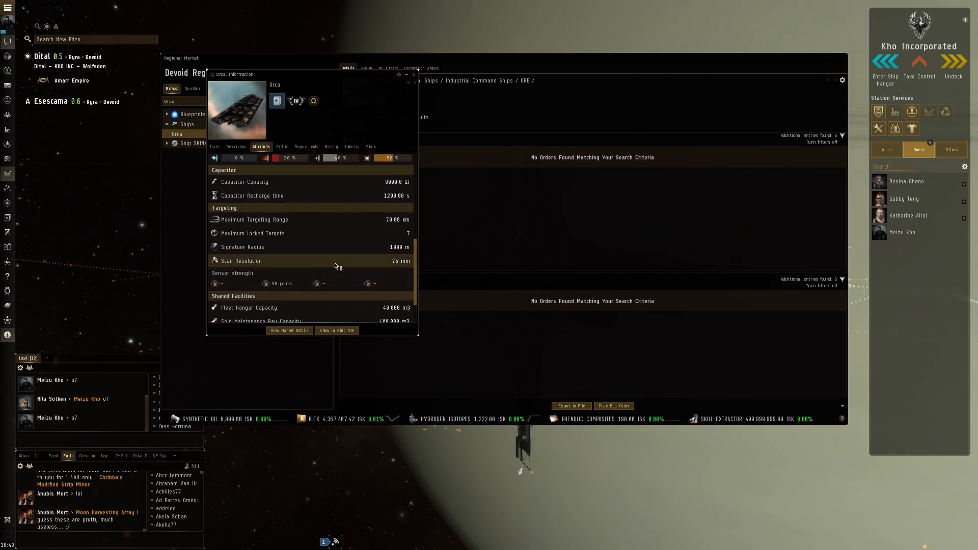
{"action": "scroll", "scroll_direction": "up", "scroll_amount": 3}
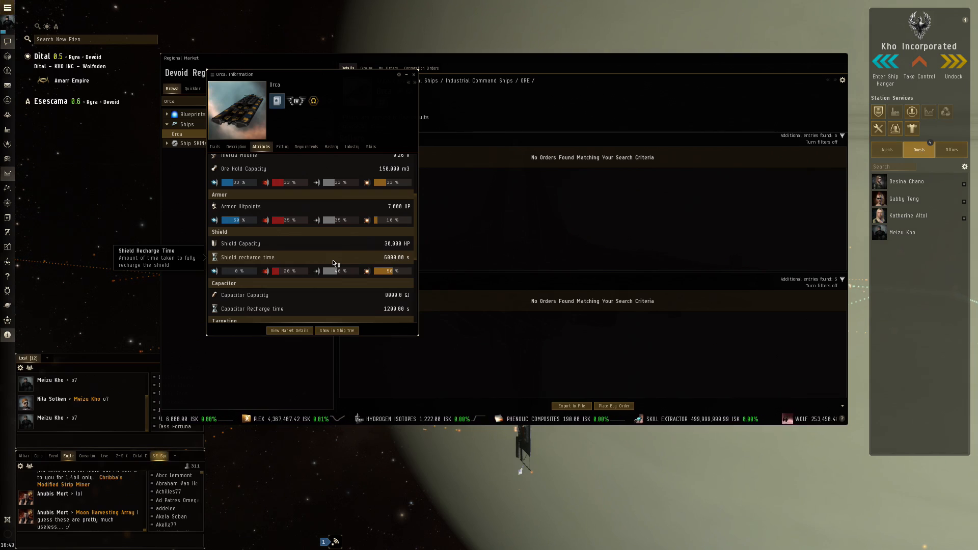
{"action": "mouse_move", "coordinate": [391, 244]}
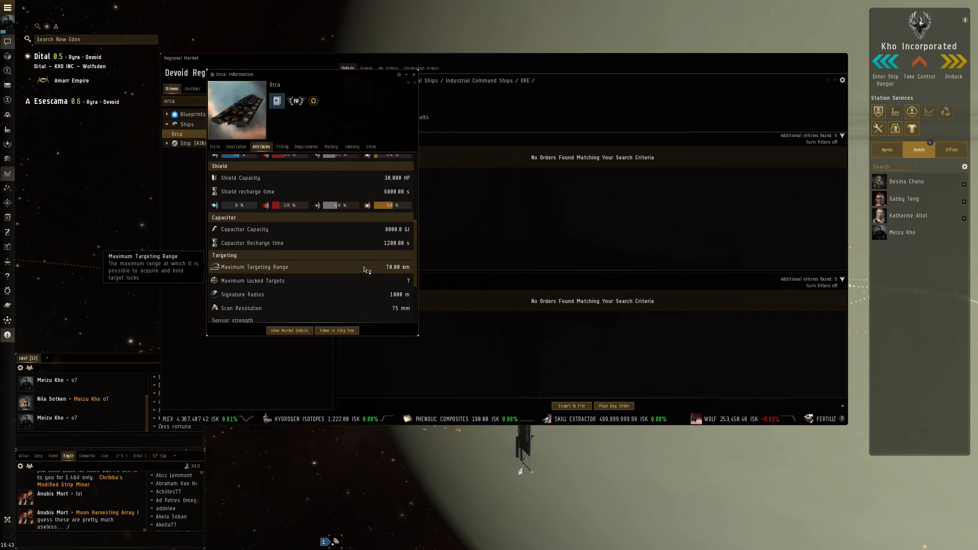
{"action": "scroll", "scroll_direction": "down", "scroll_amount": 3}
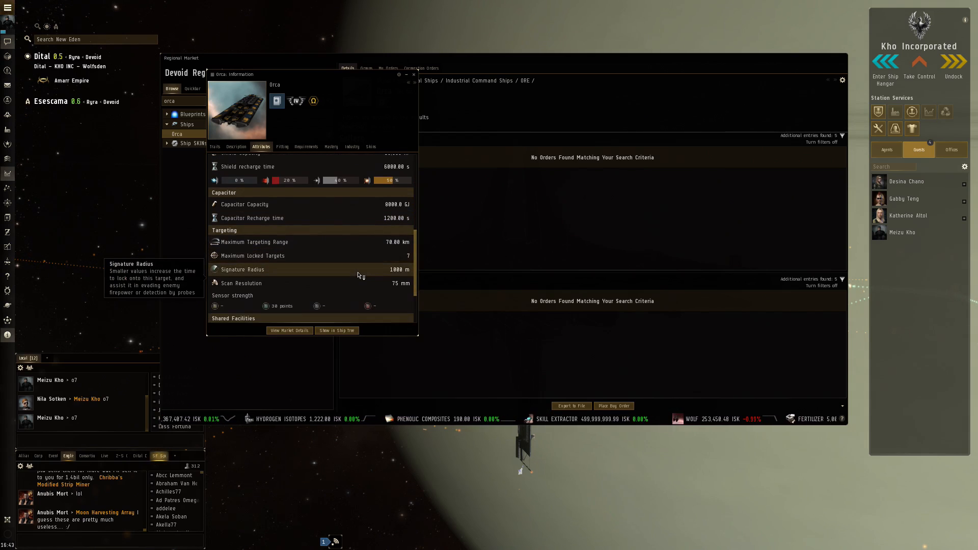
{"action": "scroll", "scroll_direction": "up", "scroll_amount": 3}
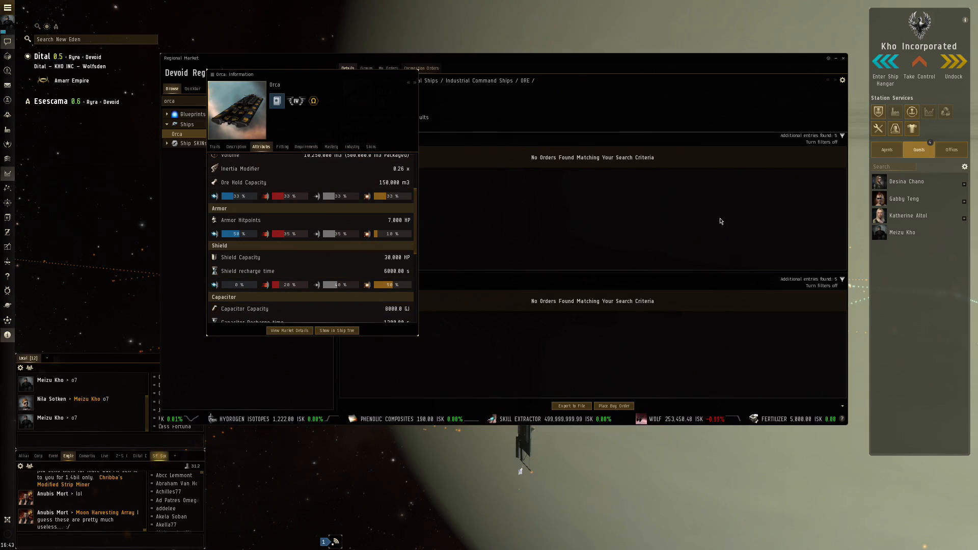
{"action": "mouse_move", "coordinate": [444, 112]}
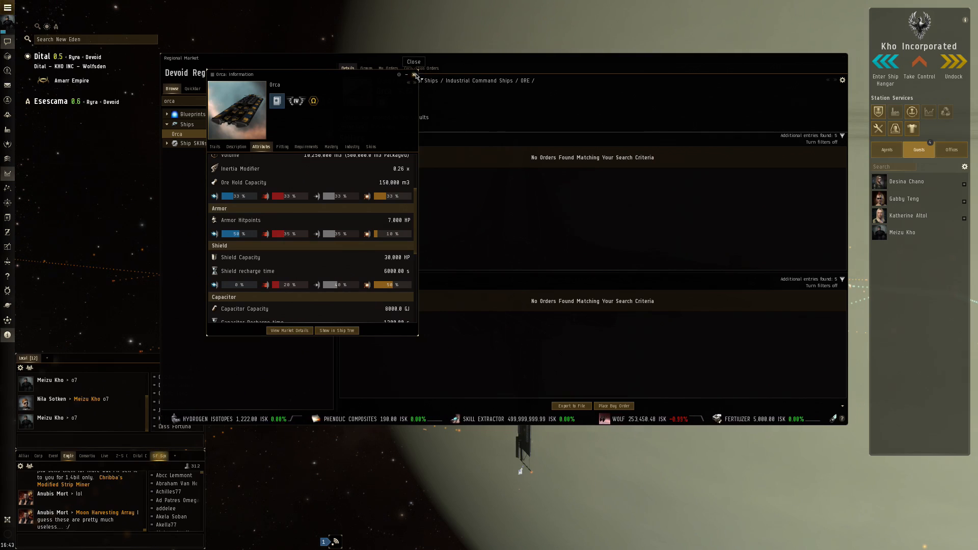
Close the Orca info and Regional Market windows, leaving the KHO INC station exterior in view.
{"action": "left_click", "coordinate": [413, 62]}
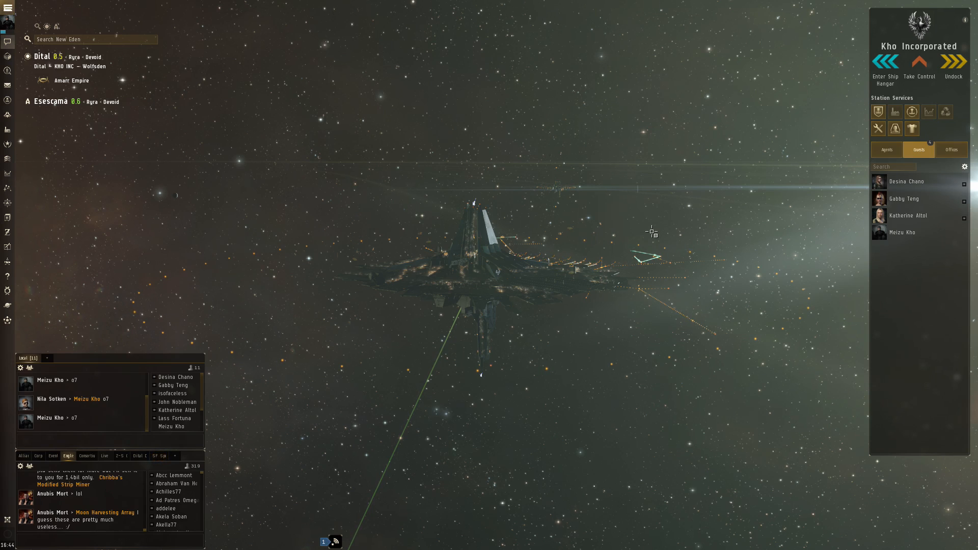
{"action": "left_click", "coordinate": [160, 456]}
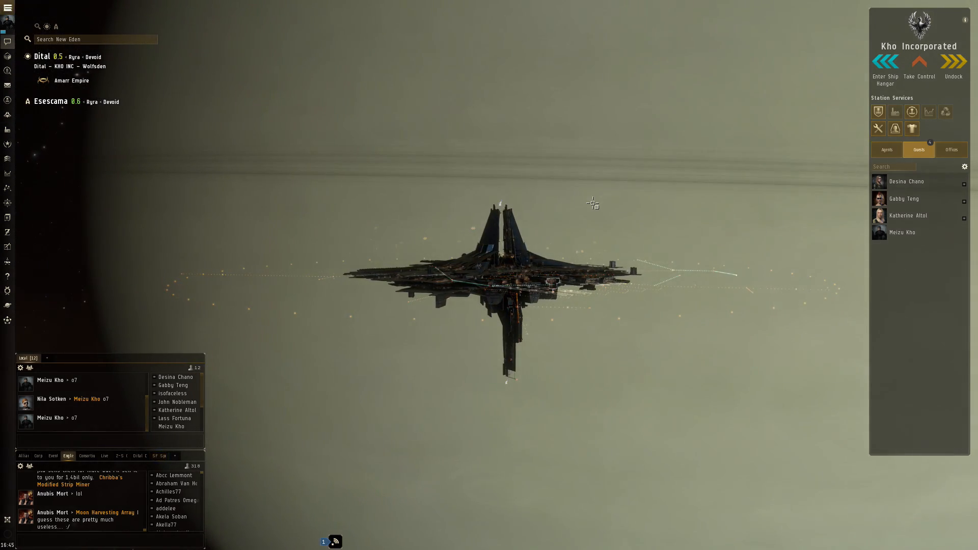
{"action": "left_click", "coordinate": [159, 455]}
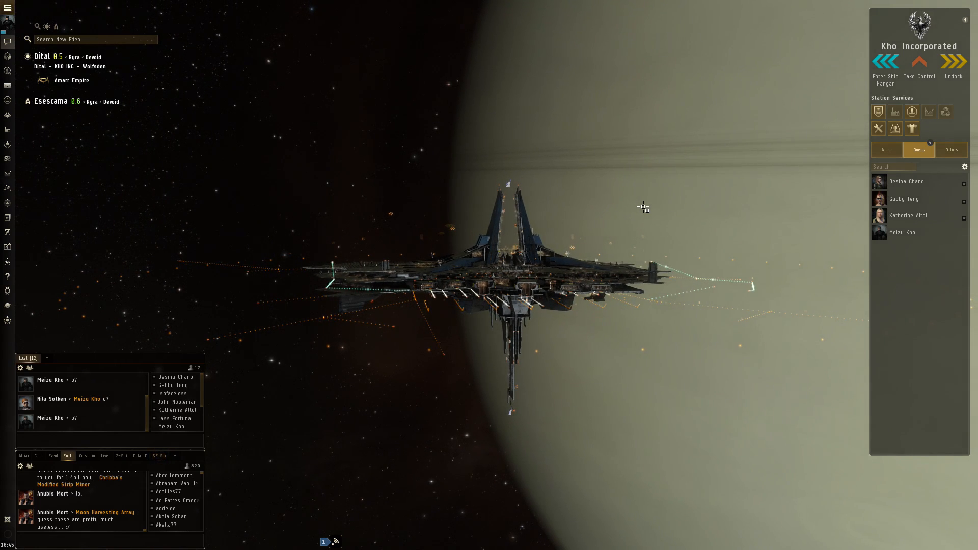
{"action": "left_click", "coordinate": [159, 456]}
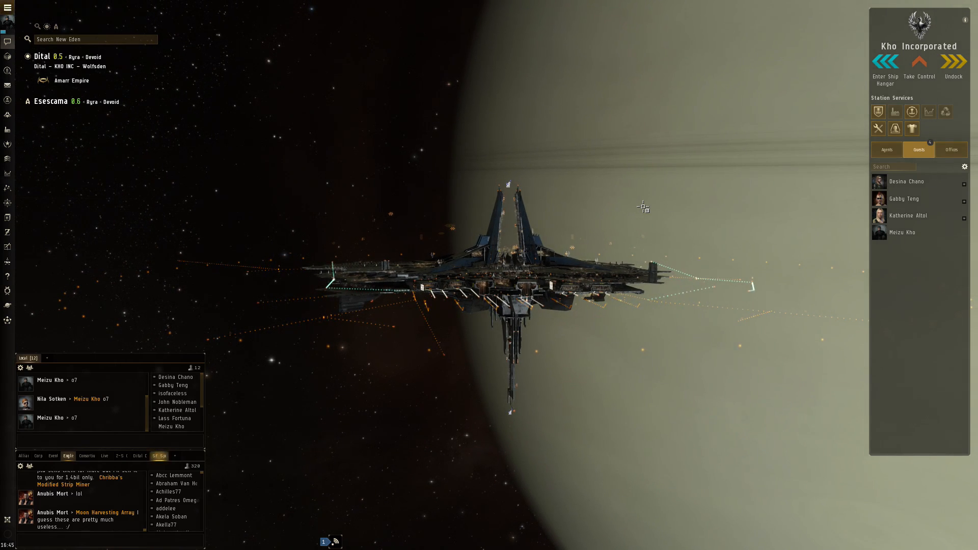